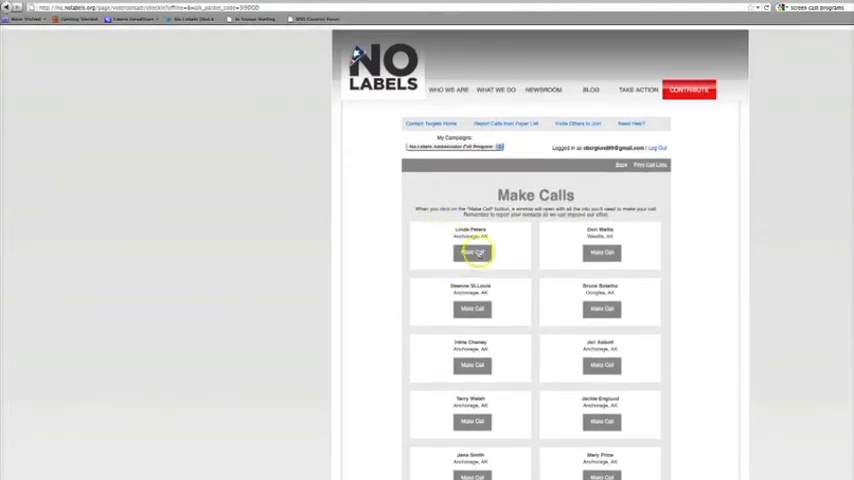
Step: Open the first listed member's call-script popup with the outcome options alongside
{"action": "left_click", "coordinate": [470, 252]}
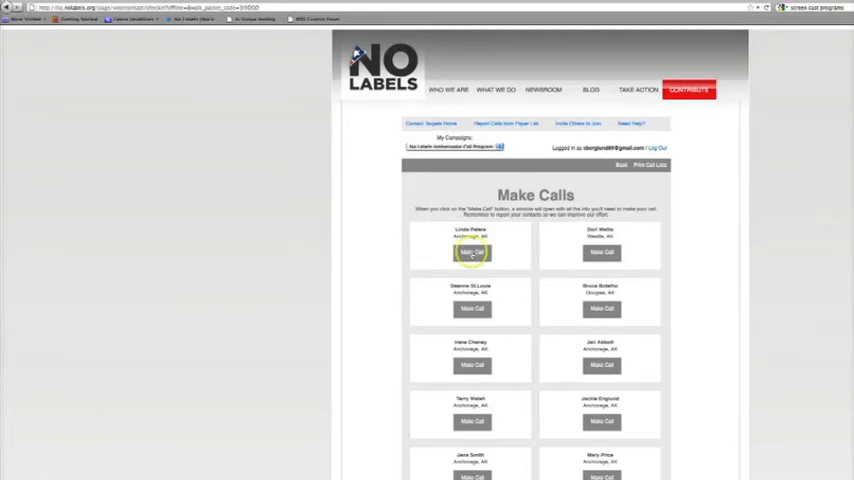
{"action": "left_click", "coordinate": [470, 252]}
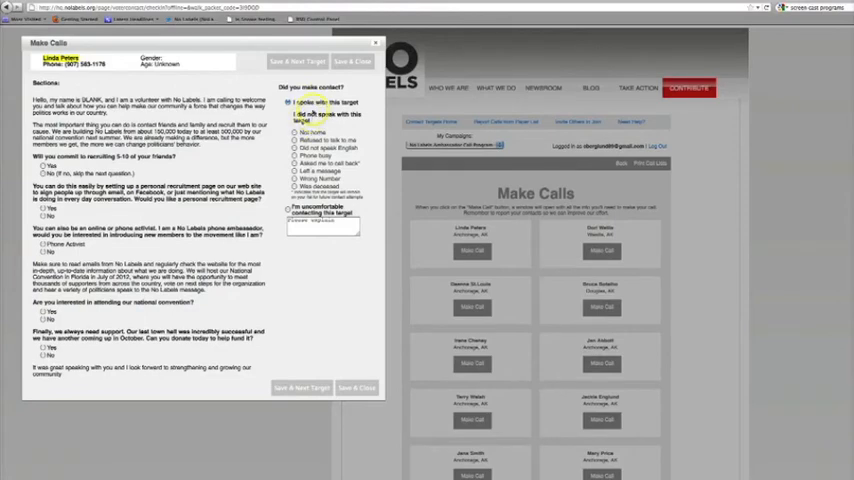